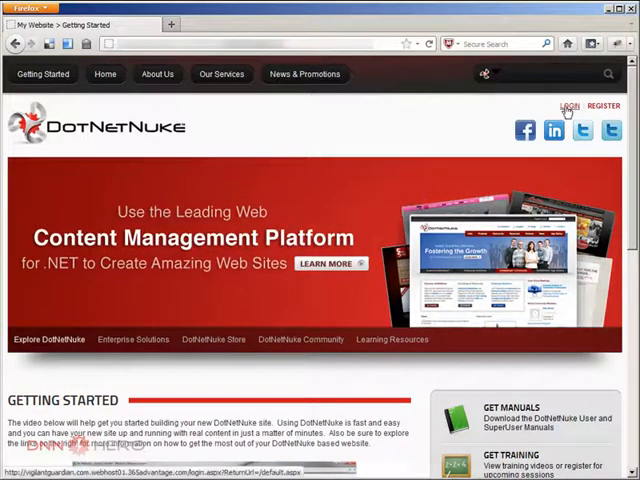
Step: Bring up the User Log In popup from the LOGIN link at the top right
left_click(568, 106)
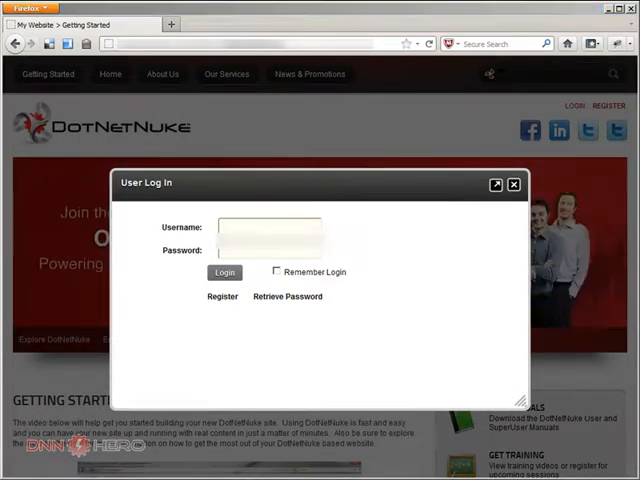
Step: Dismiss the lingering login popup so the Getting Started page shows fully again
left_click(512, 184)
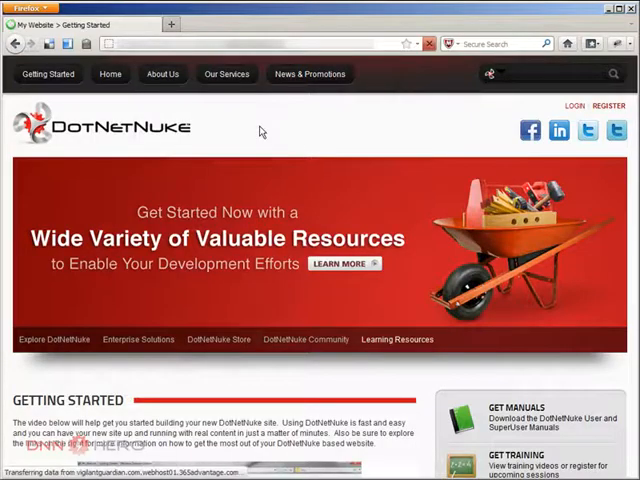